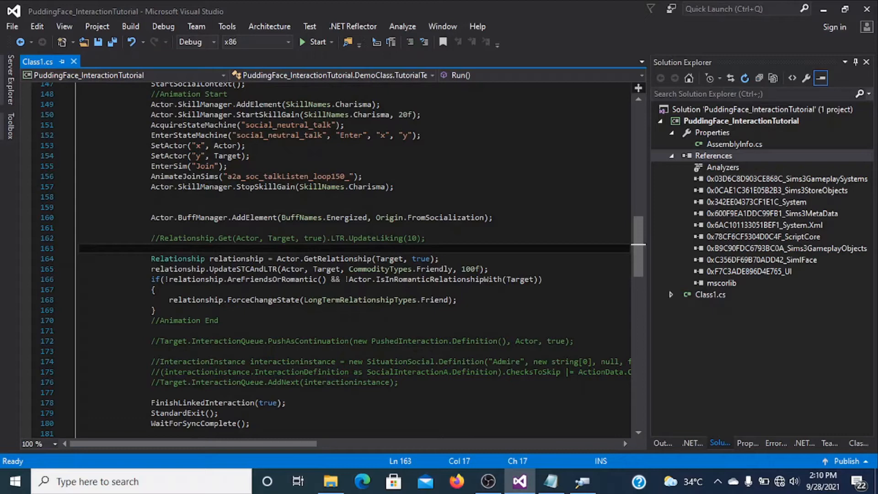
Add a reference to Battery.Utility.dll via Add Reference and select it under References
{"action": "left_click", "coordinate": [712, 156]}
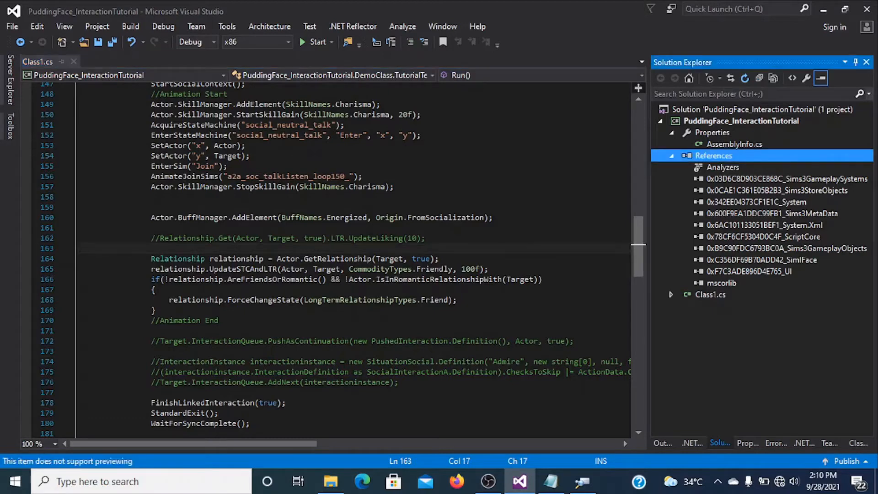
{"action": "right_click", "coordinate": [714, 155]}
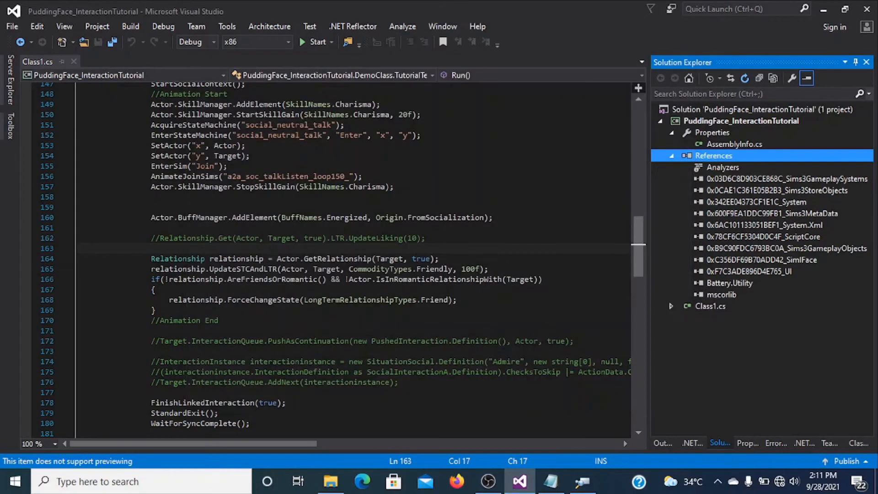
{"action": "left_click", "coordinate": [730, 282]}
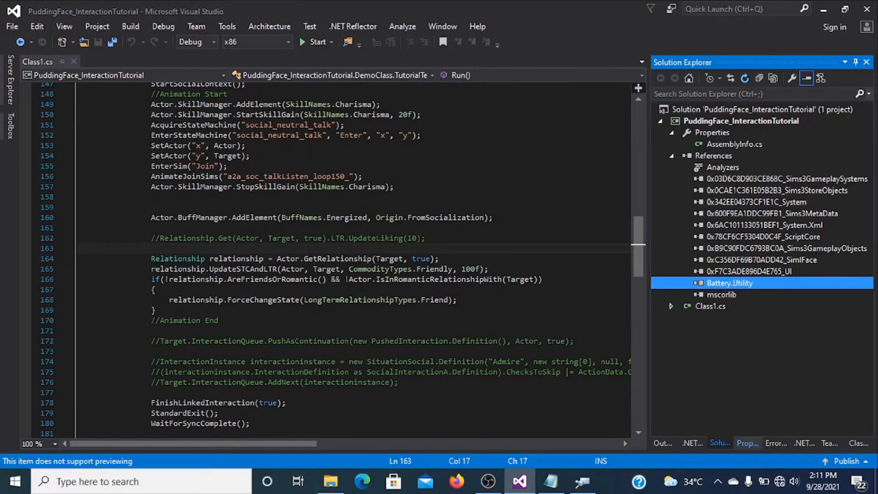
{"action": "mouse_move", "coordinate": [748, 443]}
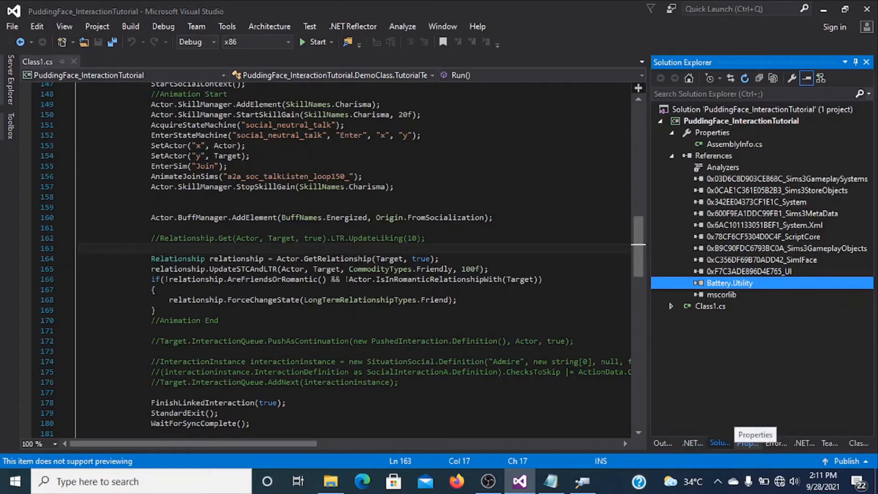
Set Copy Local to False on the Battery.Utility reference in its Properties
{"action": "left_click", "coordinate": [747, 443]}
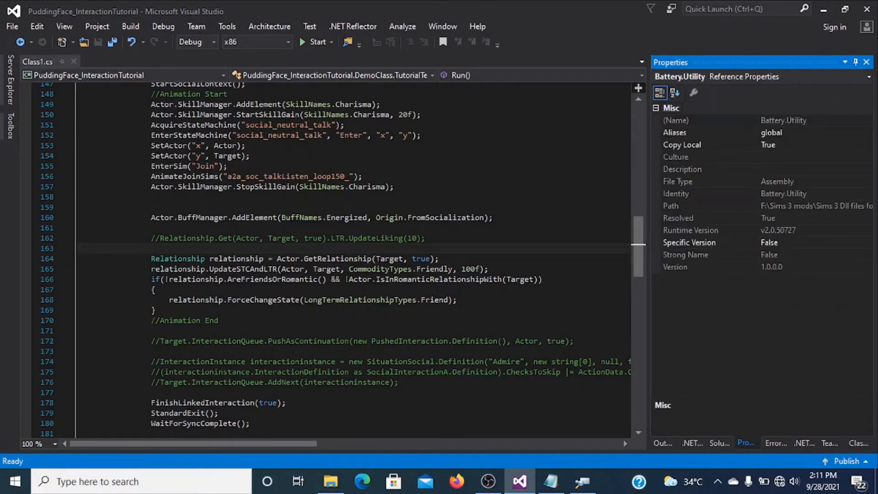
{"action": "left_click", "coordinate": [700, 145]}
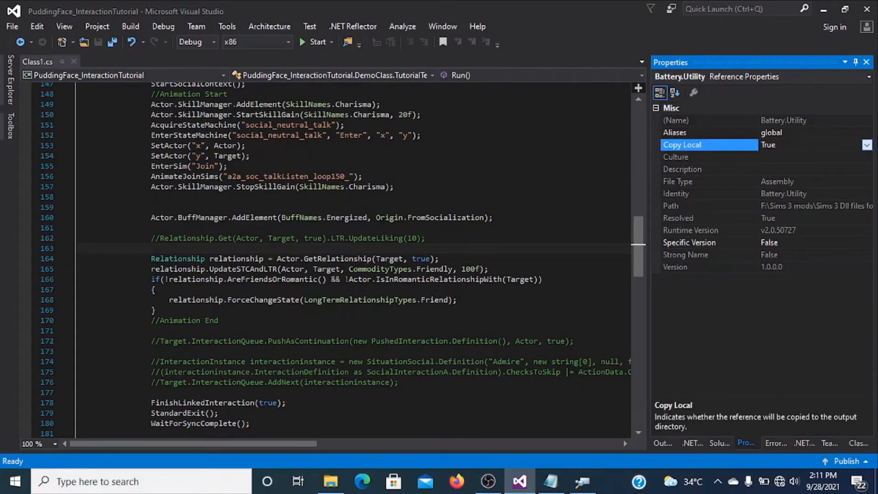
{"action": "left_click", "coordinate": [867, 145]}
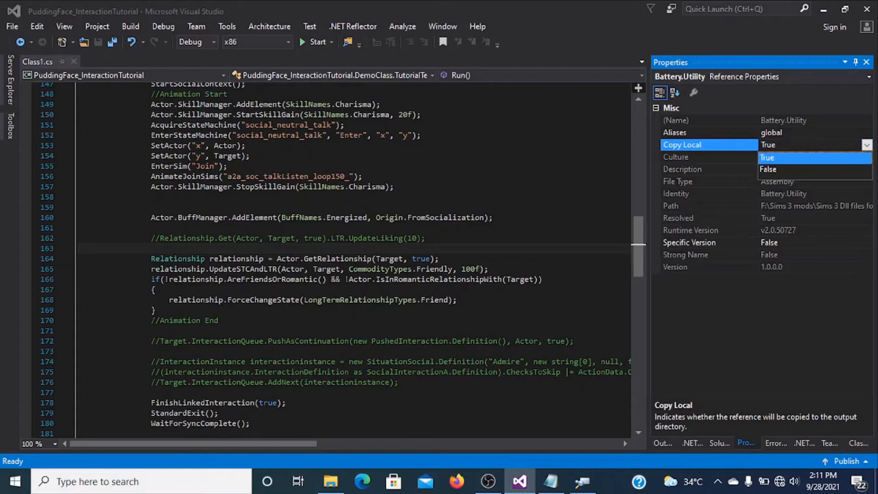
{"action": "left_click", "coordinate": [768, 169]}
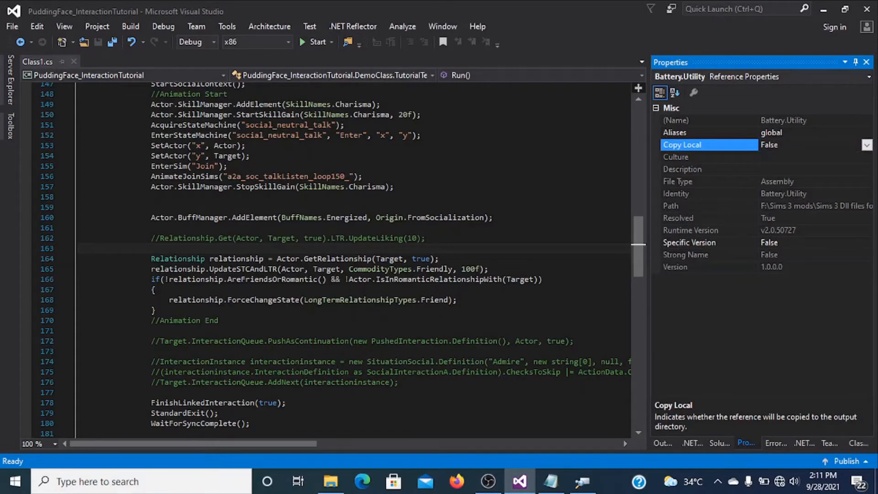
{"action": "left_click", "coordinate": [720, 443]}
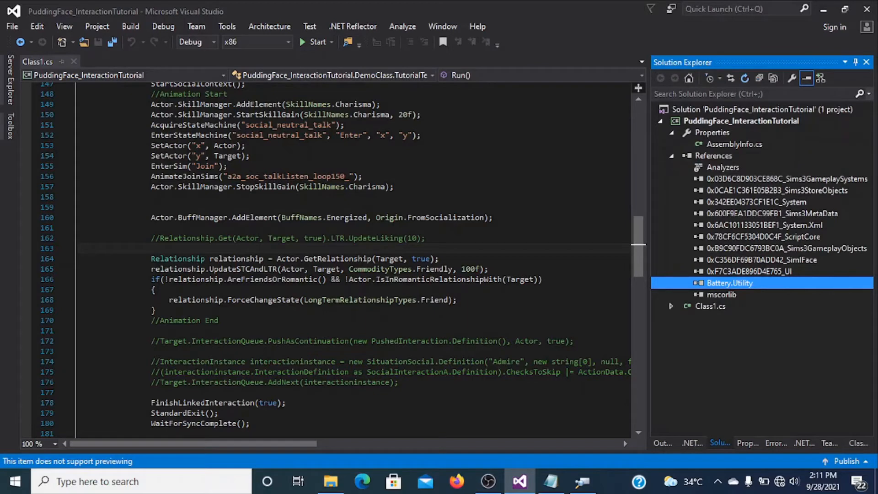
Add [assembly: PersistableStatic] on line 18 of AssemblyInfo.cs, beneath Tunable
{"action": "left_click", "coordinate": [735, 144]}
{"action": "type", "text": "[assembly: Tunable]"}
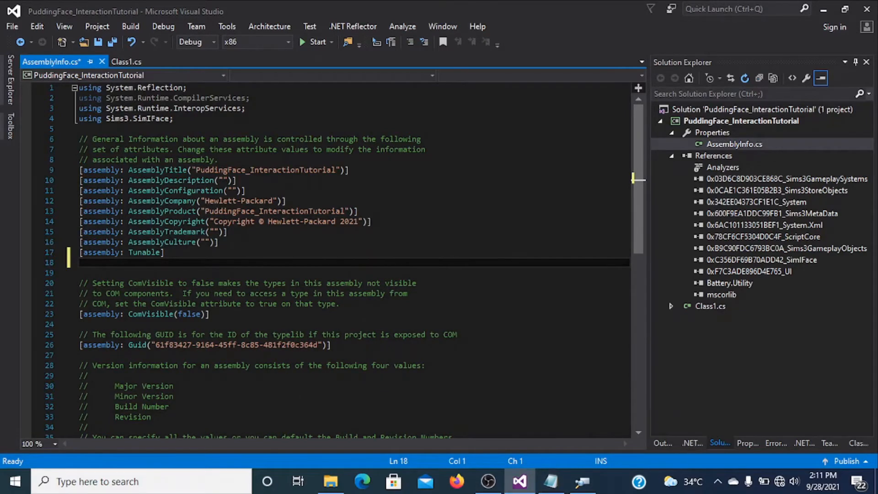
{"action": "mouse_move", "coordinate": [333, 221]}
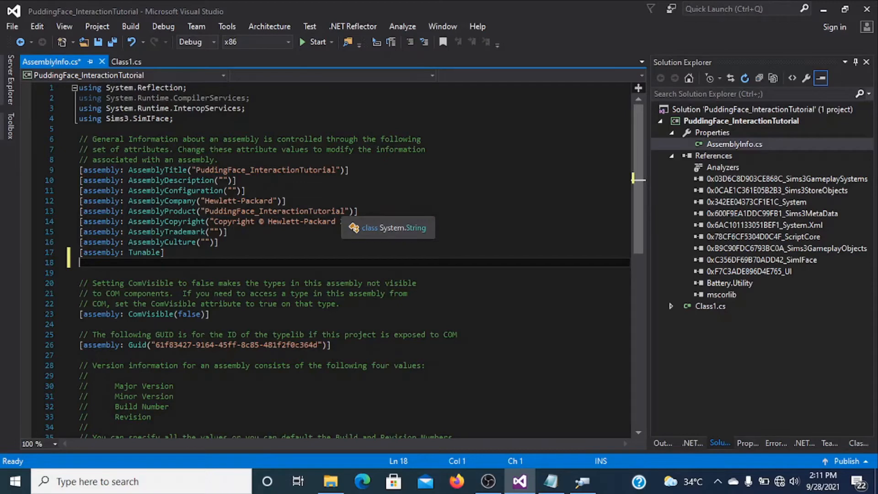
{"action": "type", "text": "[assembly: PersistableStatic]"}
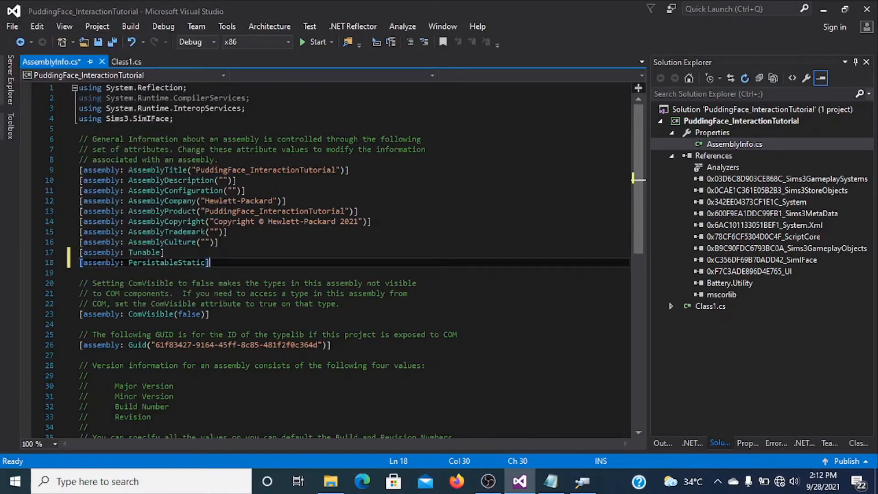
Expand AddInteractions in Class1.cs and start a blank line after its opening brace
{"action": "left_click", "coordinate": [127, 61]}
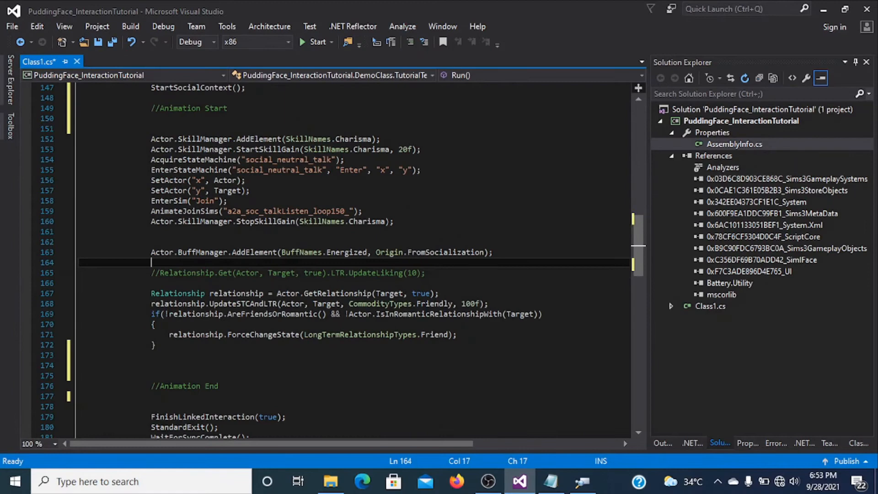
{"action": "scroll", "scroll_direction": "up", "scroll_amount": 3}
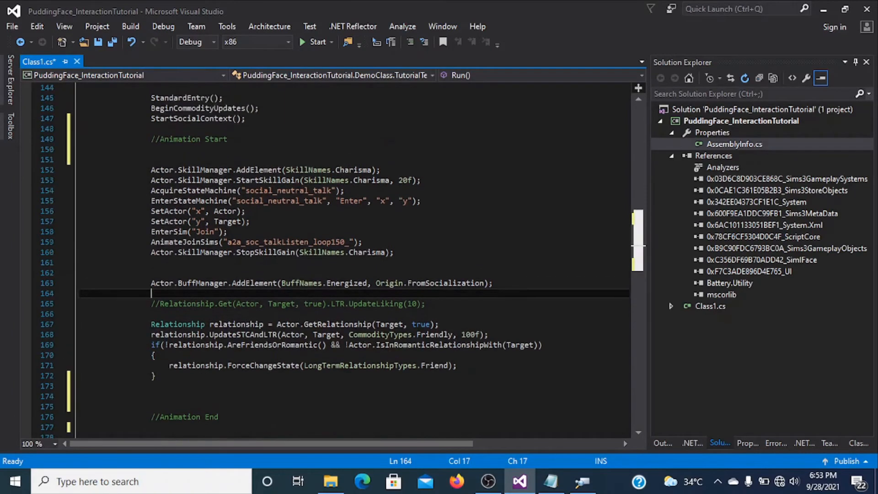
{"action": "scroll", "scroll_direction": "up", "scroll_amount": 3}
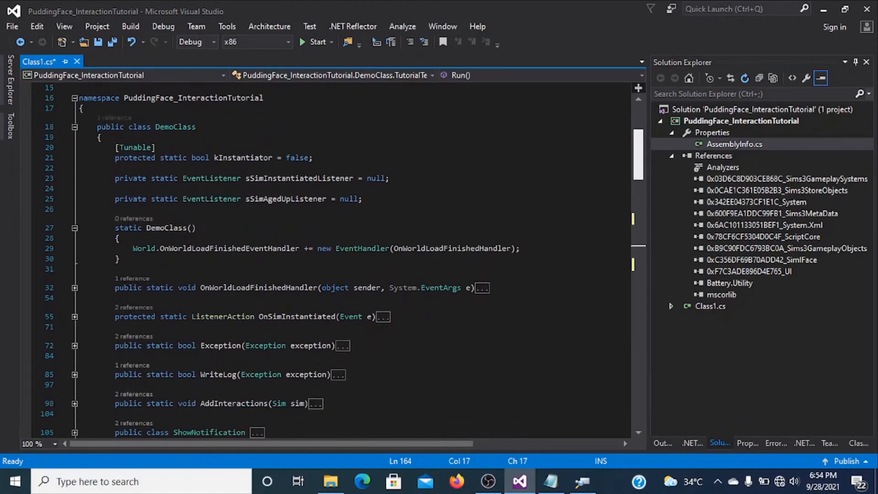
{"action": "scroll", "scroll_direction": "up", "scroll_amount": 3}
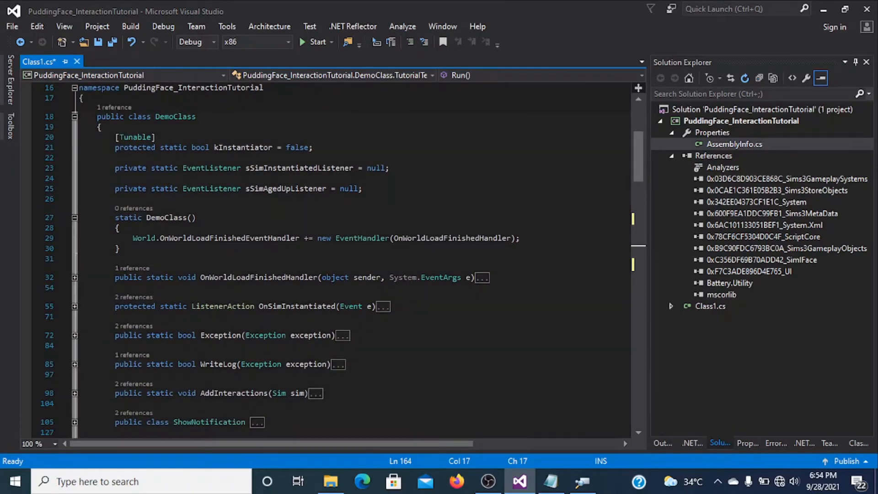
{"action": "left_click", "coordinate": [75, 393]}
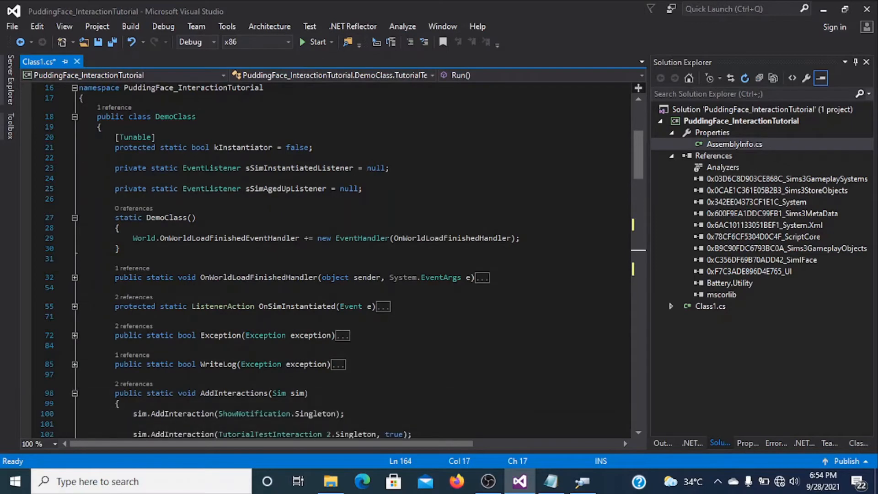
{"action": "scroll", "scroll_direction": "down", "scroll_amount": 3}
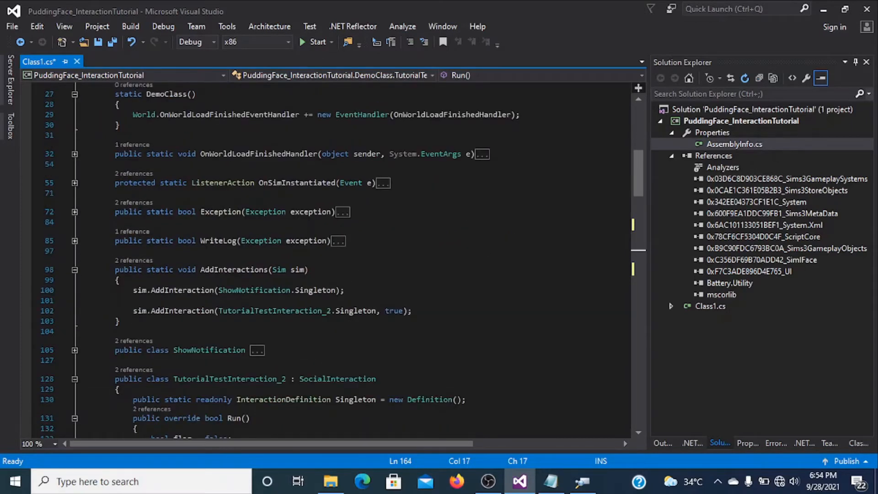
{"action": "left_click", "coordinate": [118, 280]}
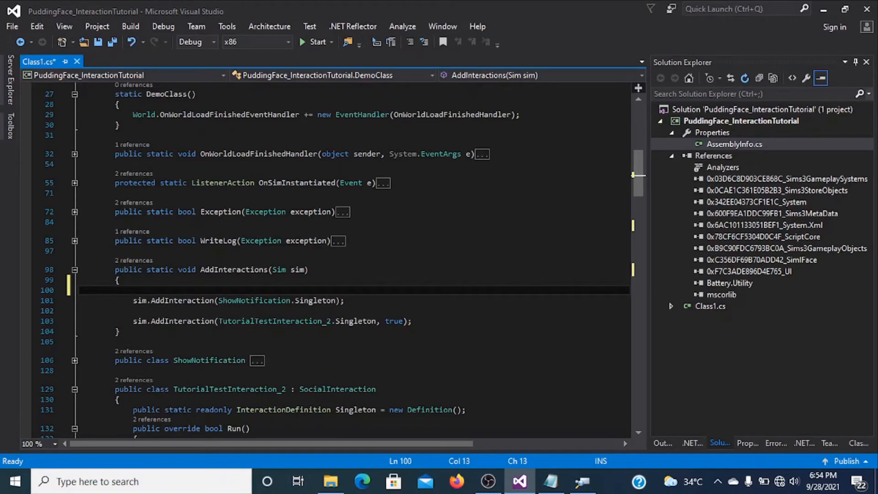
Write bool ModInstalled = Battery.RemoteUtil.IsScriptModInstalled(""); on line 100 using IntelliSense
{"action": "type", "text": "bool"}
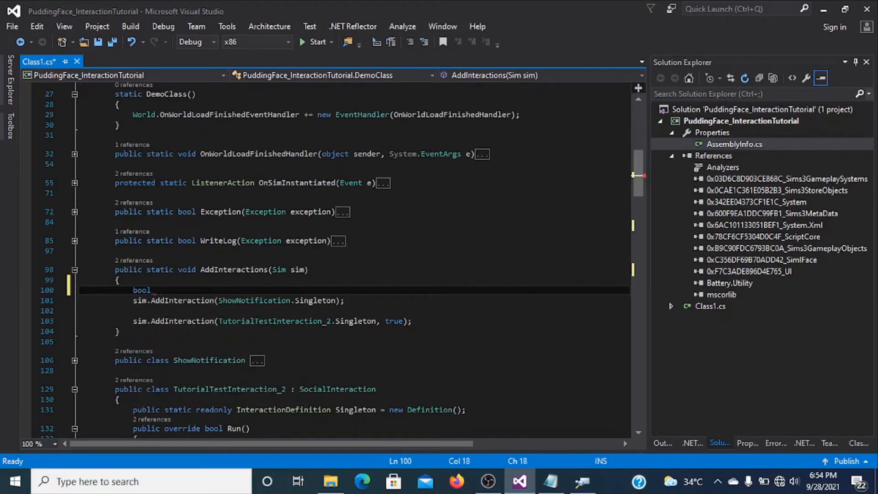
{"action": "type", "text": "ModInstalle"}
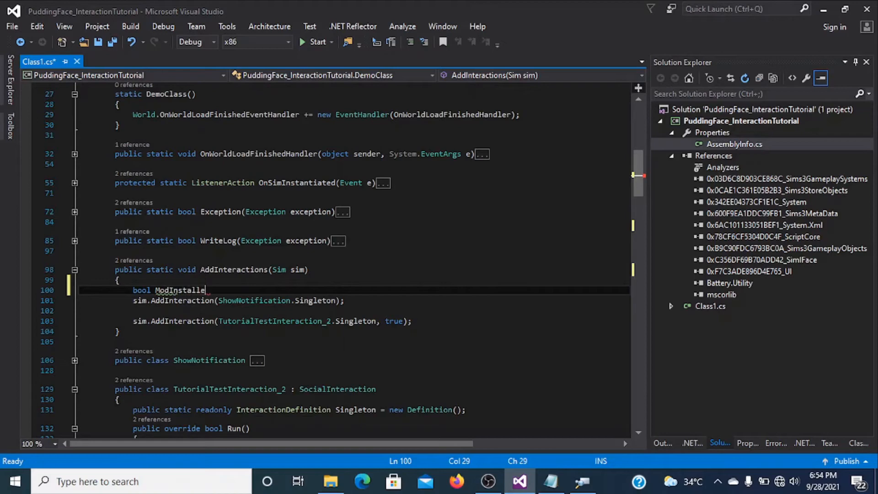
{"action": "type", "text": "d"}
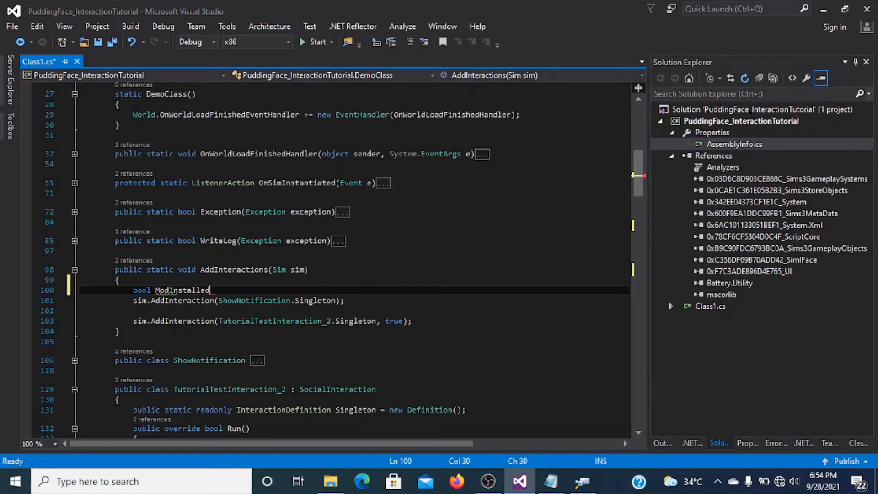
{"action": "type", "text": "="}
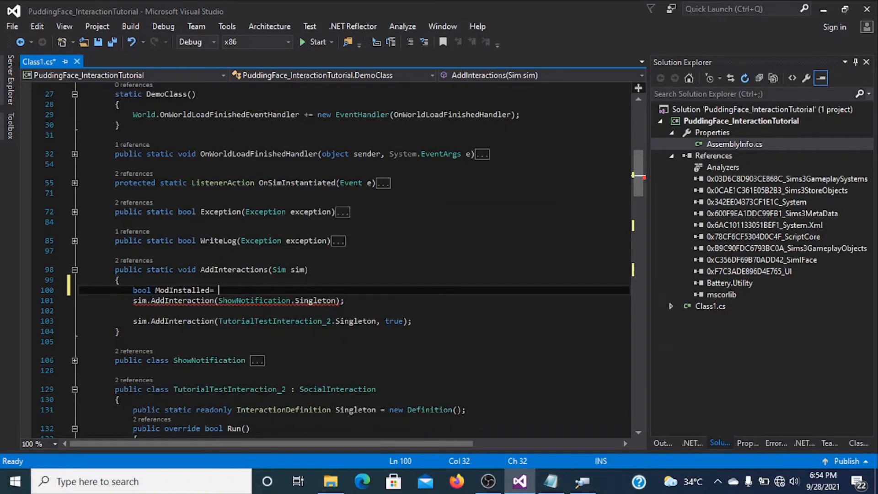
{"action": "type", "text": "Battery"}
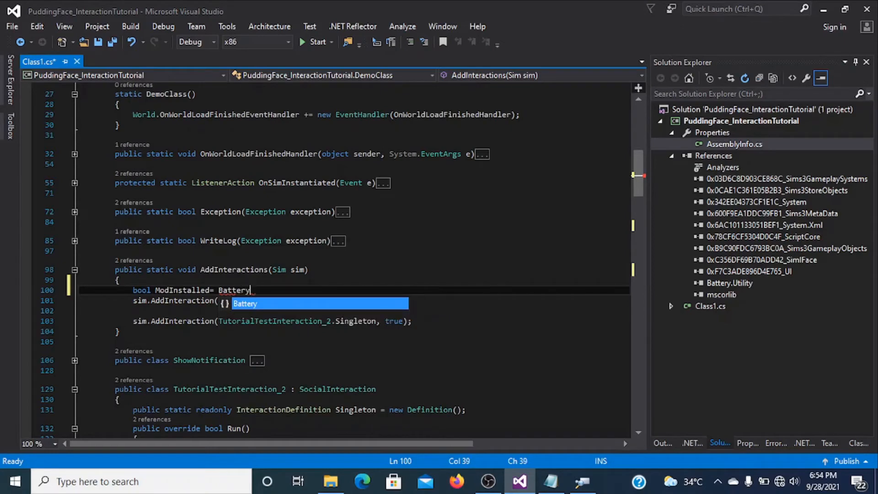
{"action": "type", "text": "."}
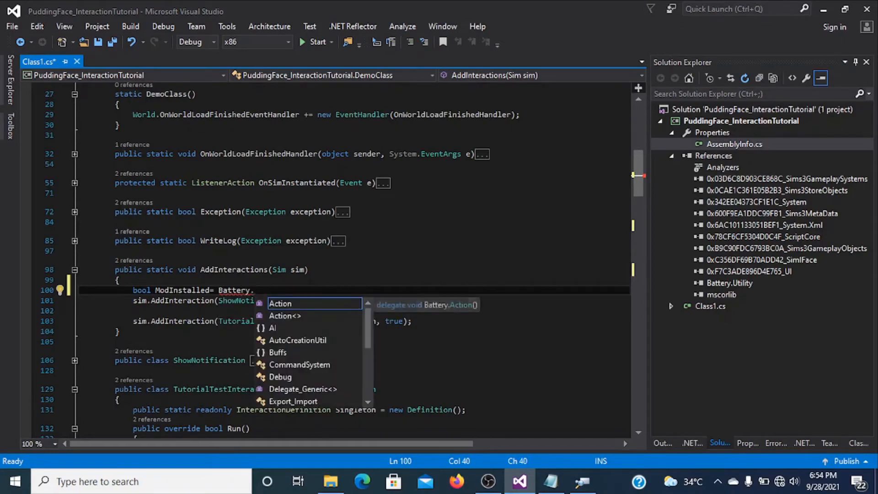
{"action": "type", "text": "RemoteUtil"}
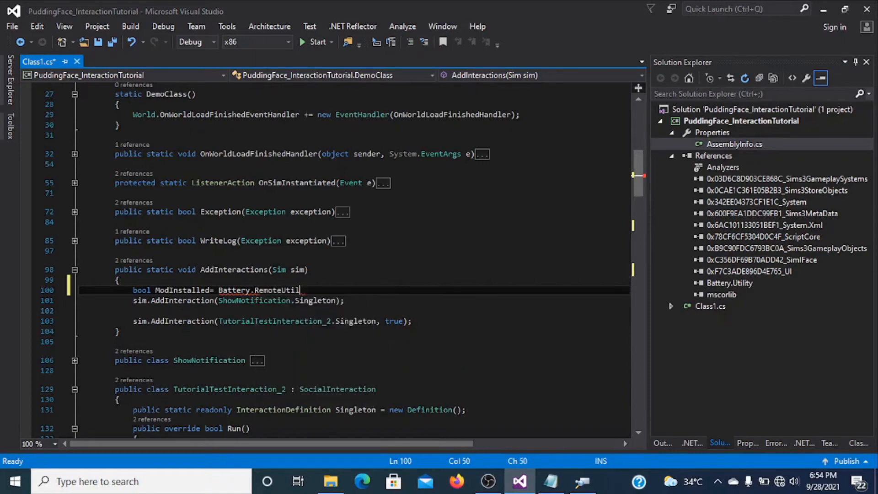
{"action": "type", "text": "."}
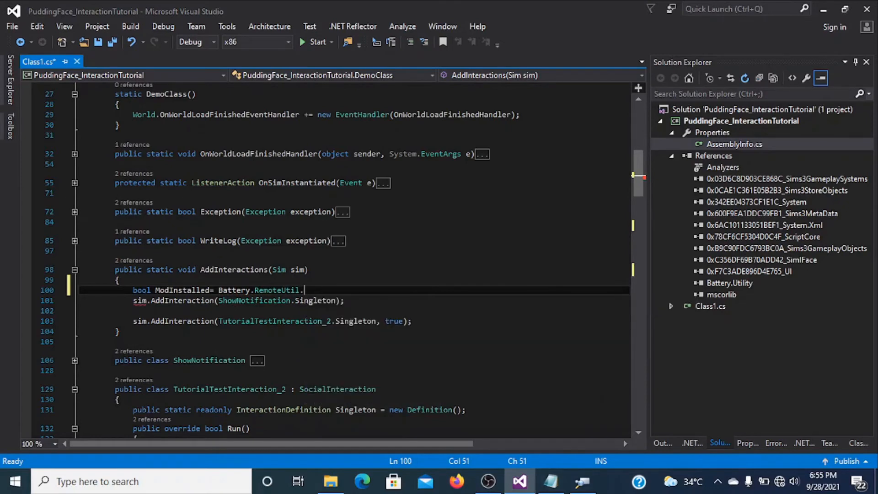
{"action": "type", "text": "IsScriptModInstalled"}
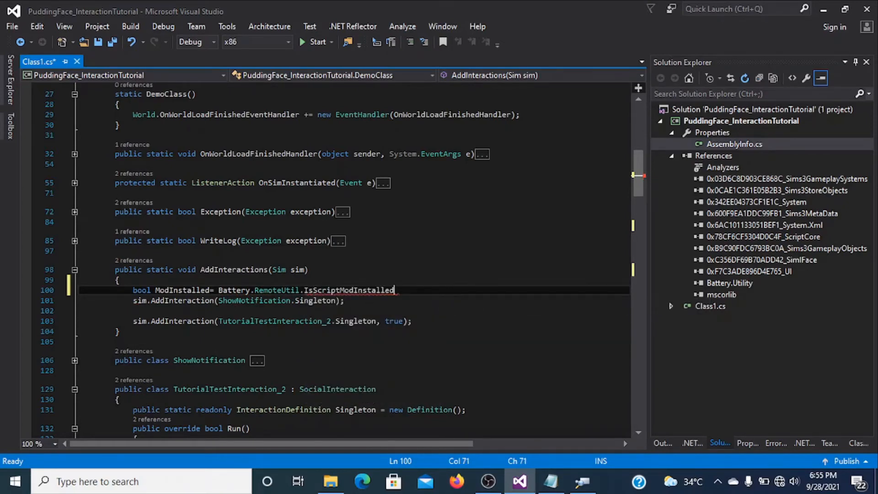
{"action": "type", "text": "()"}
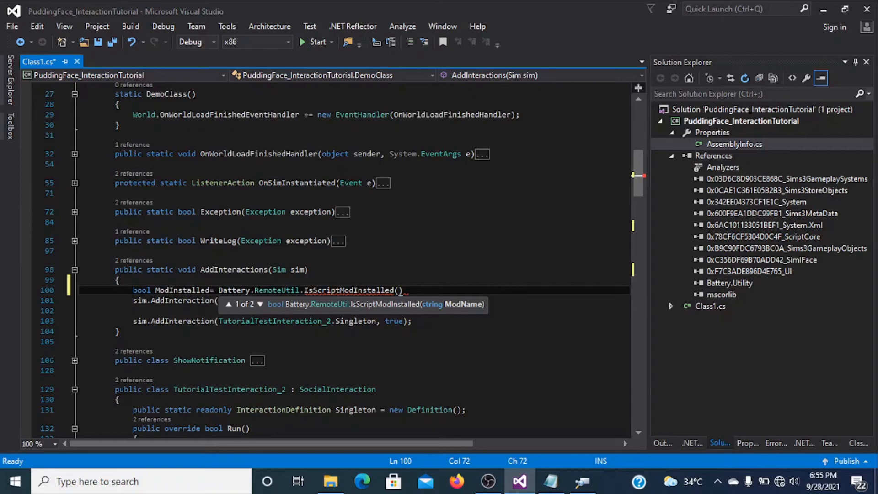
{"action": "type", "text": "\"\""}
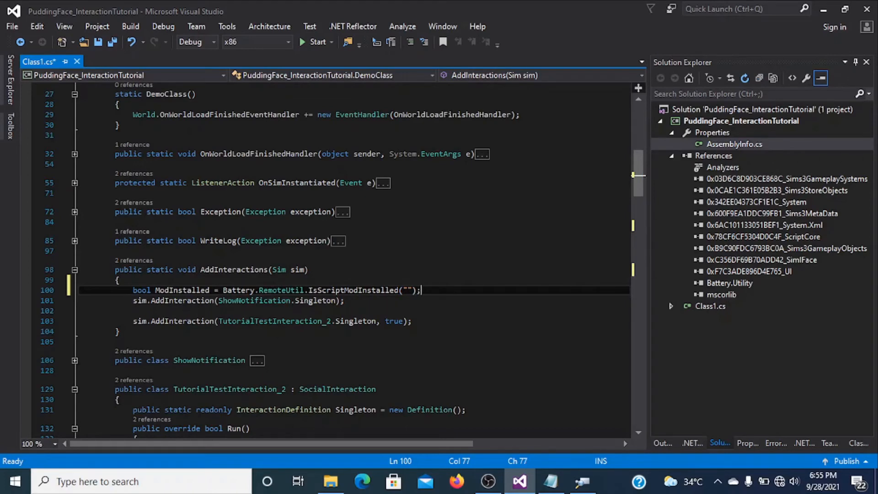
Copy the PuddingFace_EnhancedVampires name from the mod's decompiled assembly header in ILSpy
{"action": "left_click", "coordinate": [581, 481]}
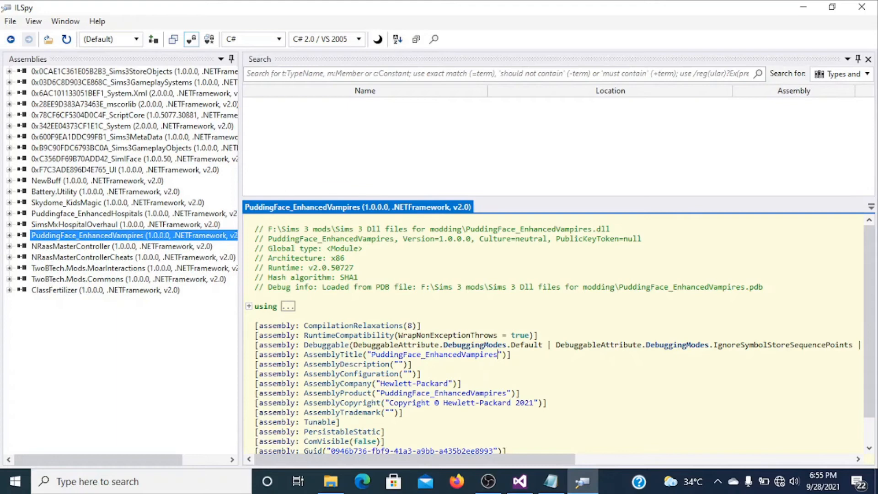
{"action": "double_click", "coordinate": [330, 239]}
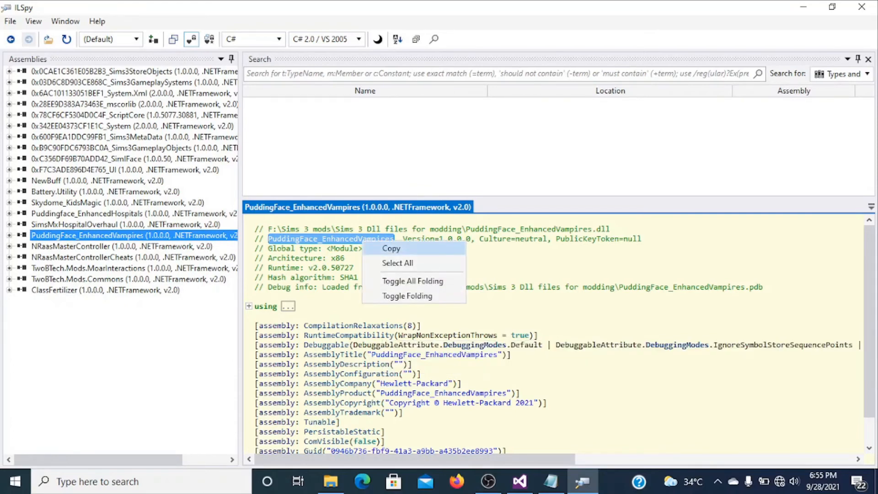
{"action": "left_click", "coordinate": [518, 481]}
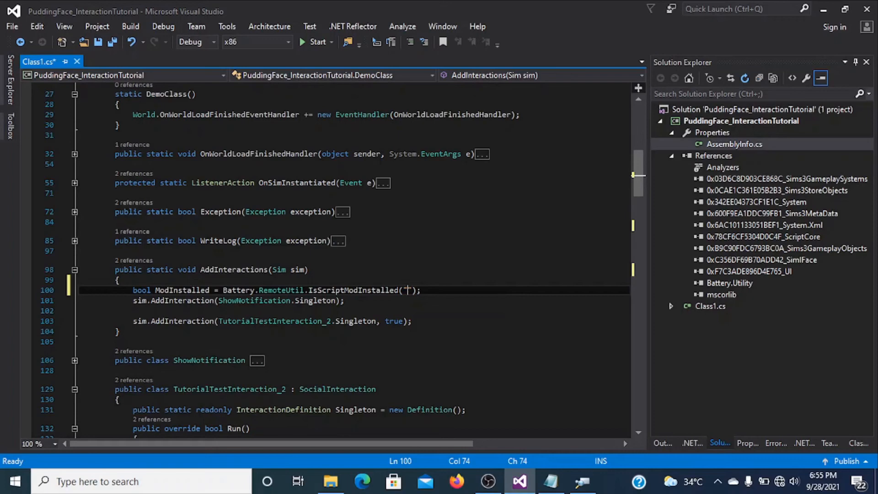
Pass "PuddingFace_EnhancedVampires" as the mod name and add an if (ModInstalled==true) { } block
{"action": "type", "text": "PuddingFace_EnhancedVampires"}
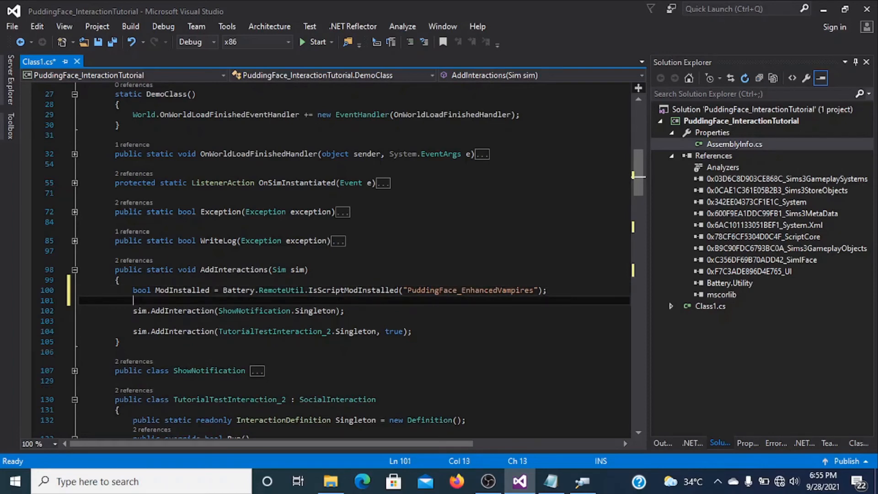
{"action": "type", "text": "if"}
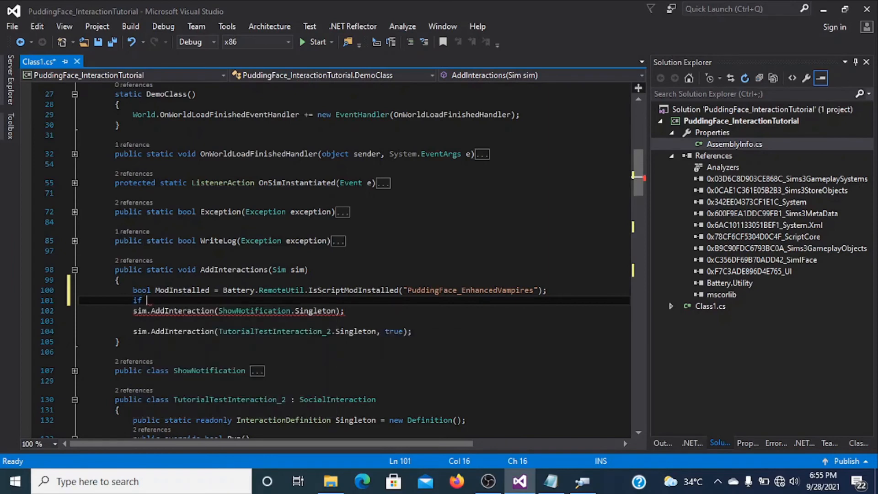
{"action": "type", "text": "(ModInstalled"}
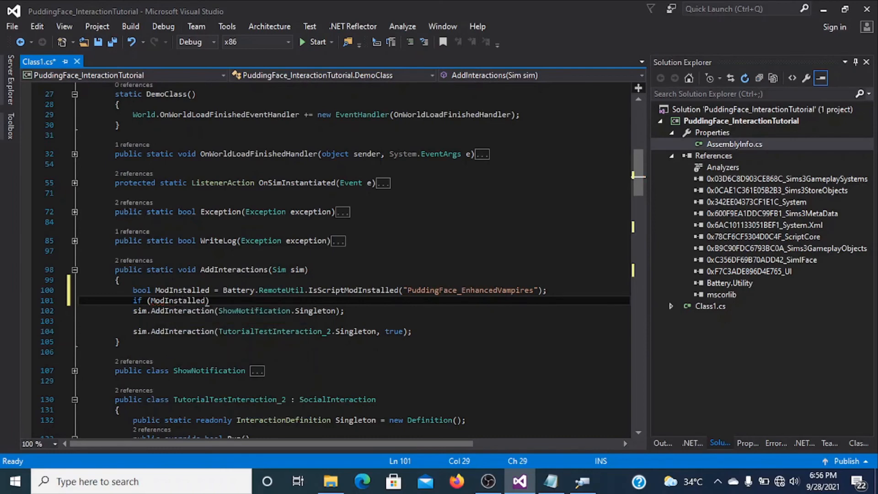
{"action": "type", "text": "==true"}
{"action": "type", "text": "{"}
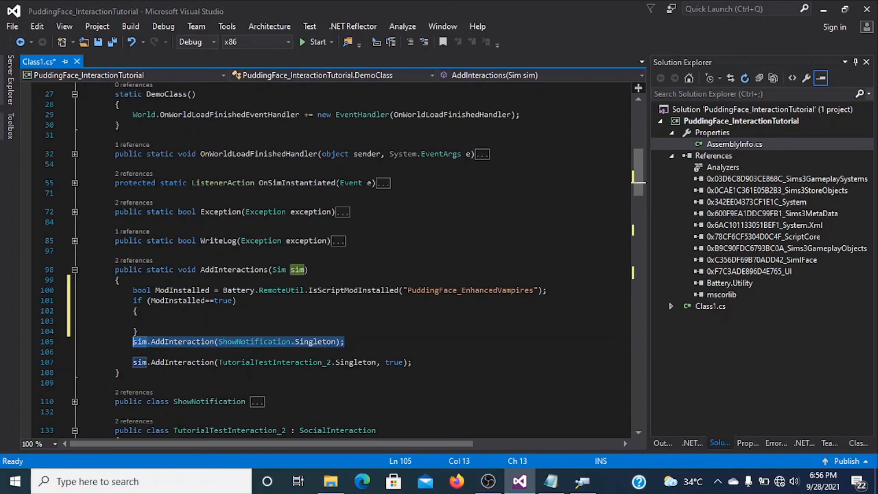
Move sim.AddInteraction(ShowNotification.Singleton); inside the if block's braces
{"action": "key", "text": "Delete"}
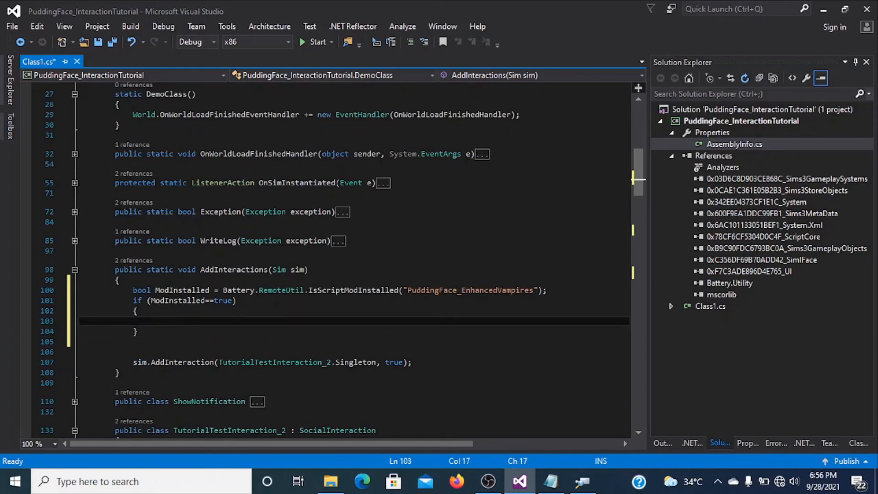
{"action": "type", "text": "sim.AddInteraction(ShowNotification.Singleton);"}
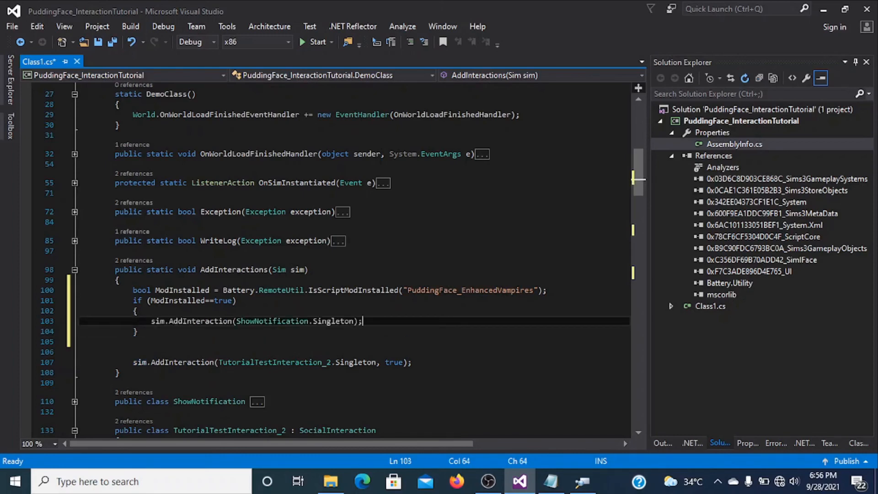